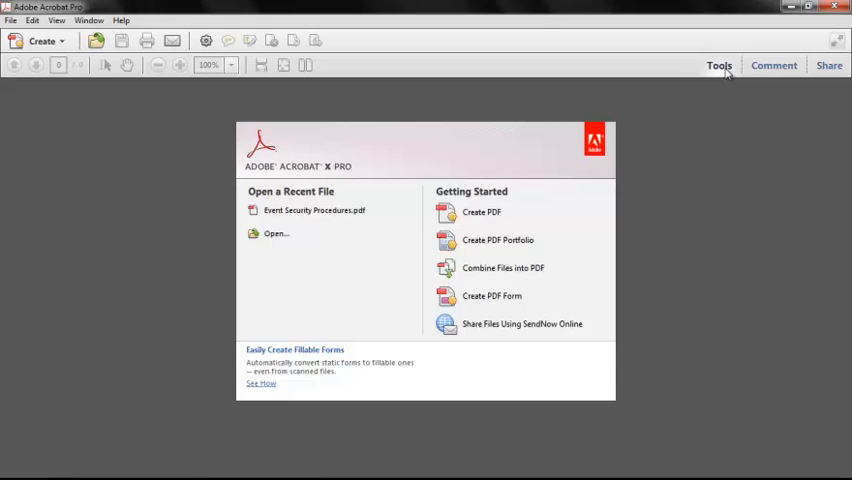
Step: Show the Tools pane, preview Archive Paper Documents and Prepare for Distribution, cancelling each
{"action": "left_click", "coordinate": [718, 64]}
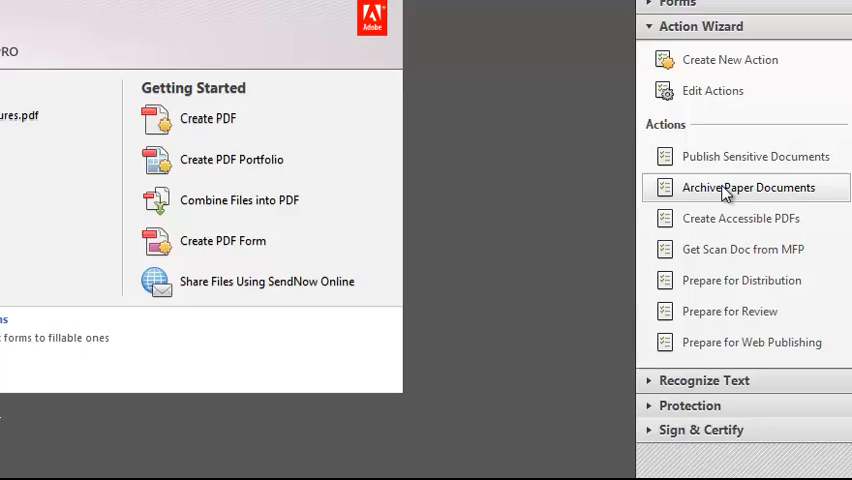
{"action": "left_click", "coordinate": [748, 187]}
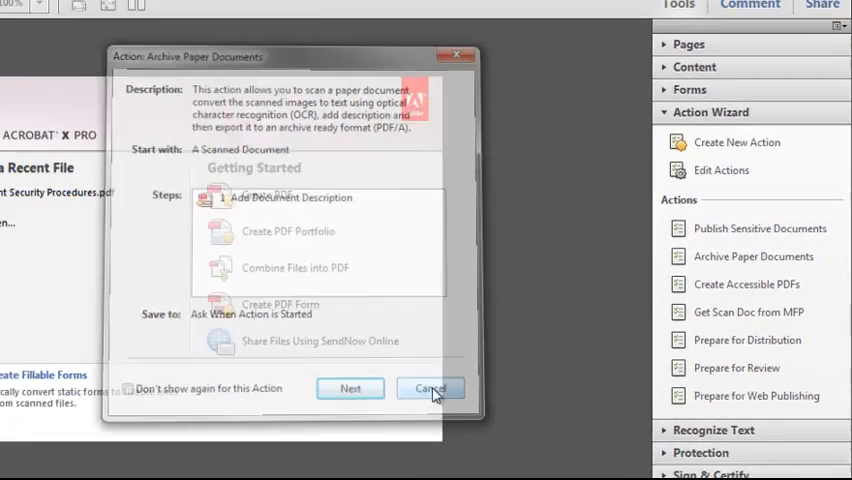
{"action": "left_click", "coordinate": [750, 340]}
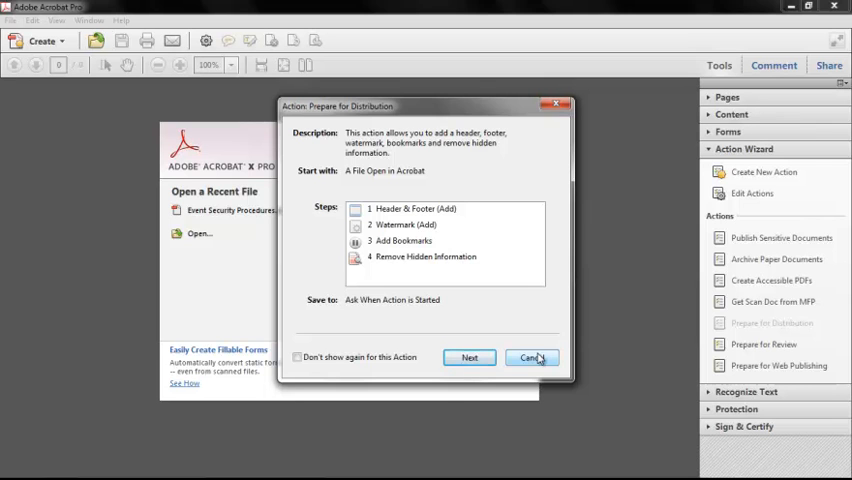
{"action": "left_click", "coordinate": [531, 357]}
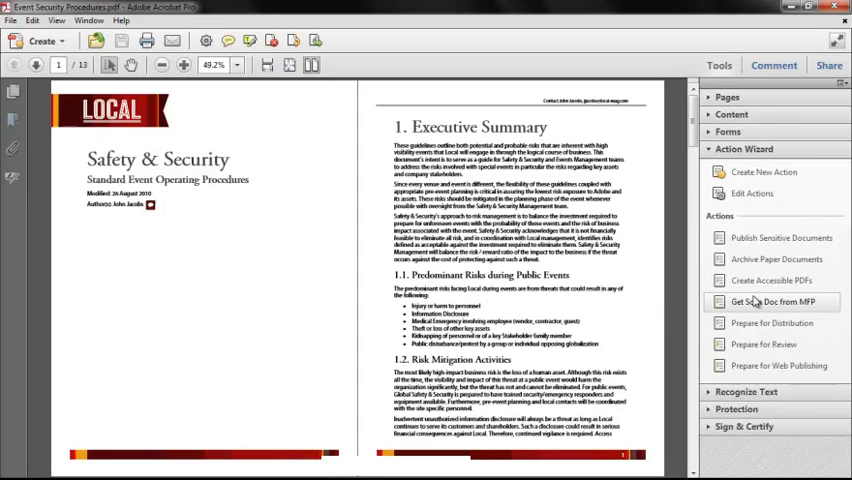
{"action": "mouse_move", "coordinate": [756, 306]}
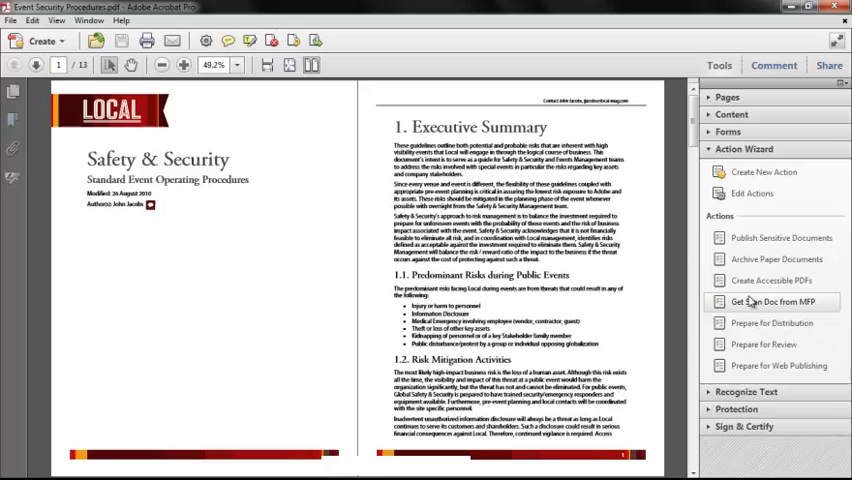
{"action": "mouse_move", "coordinate": [758, 307]}
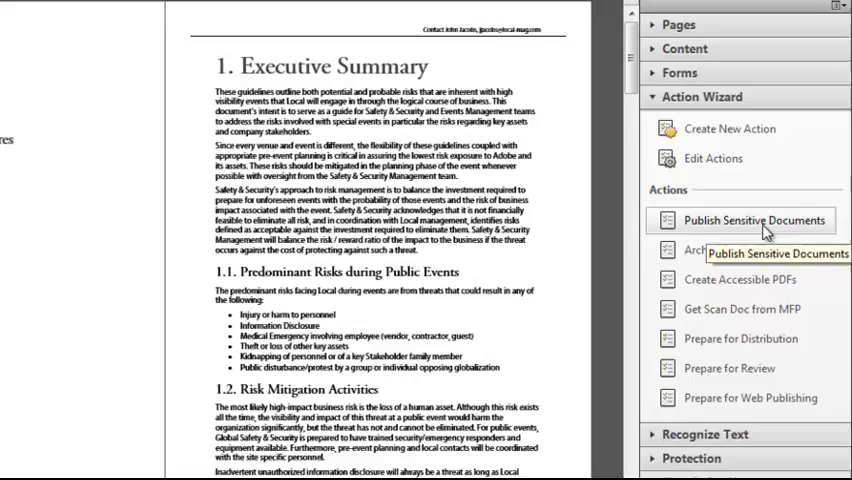
Step: Start Publish Sensitive Documents on Event Security Procedures and acknowledge the redaction tips
{"action": "left_click", "coordinate": [752, 220]}
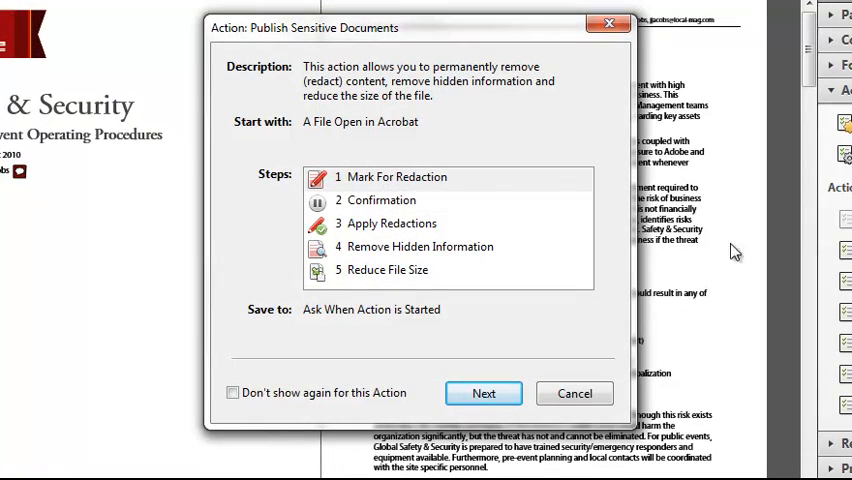
{"action": "left_click", "coordinate": [483, 392]}
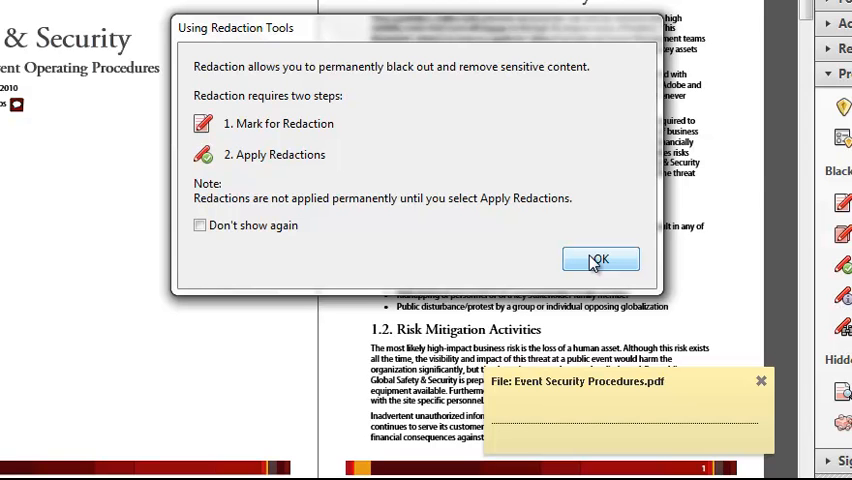
{"action": "left_click", "coordinate": [600, 259]}
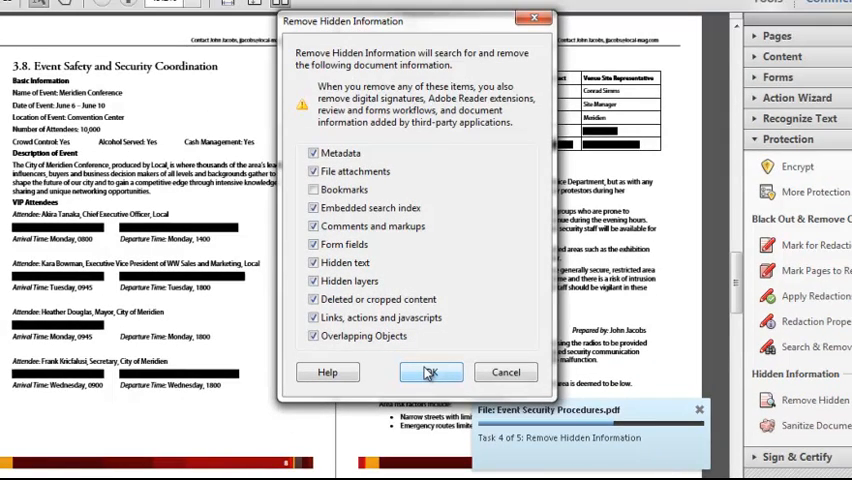
Step: Remove the hidden information, save the redacted PDF to the Desktop and dismiss the completion message
{"action": "left_click", "coordinate": [431, 372]}
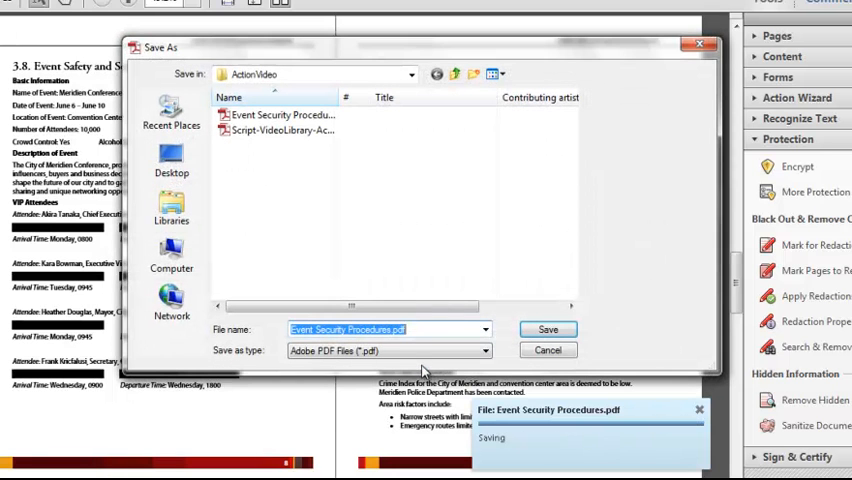
{"action": "left_click", "coordinate": [170, 160]}
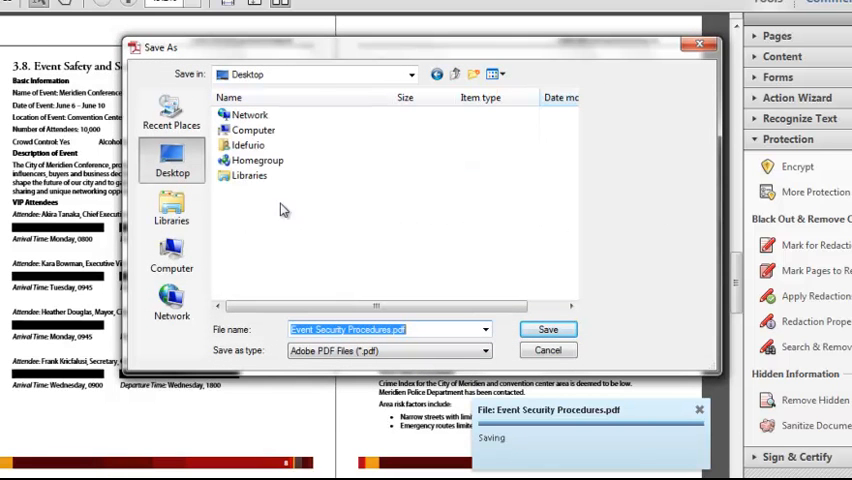
{"action": "left_click", "coordinate": [547, 329]}
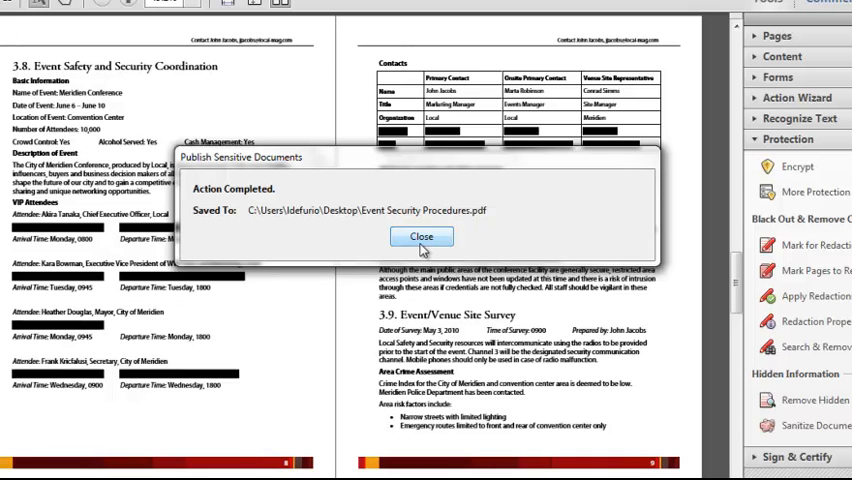
{"action": "left_click", "coordinate": [422, 236]}
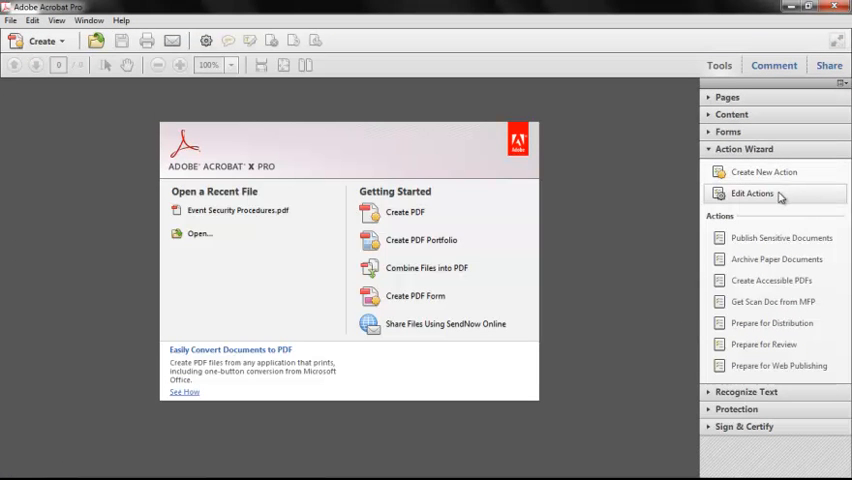
{"action": "mouse_move", "coordinate": [778, 197]}
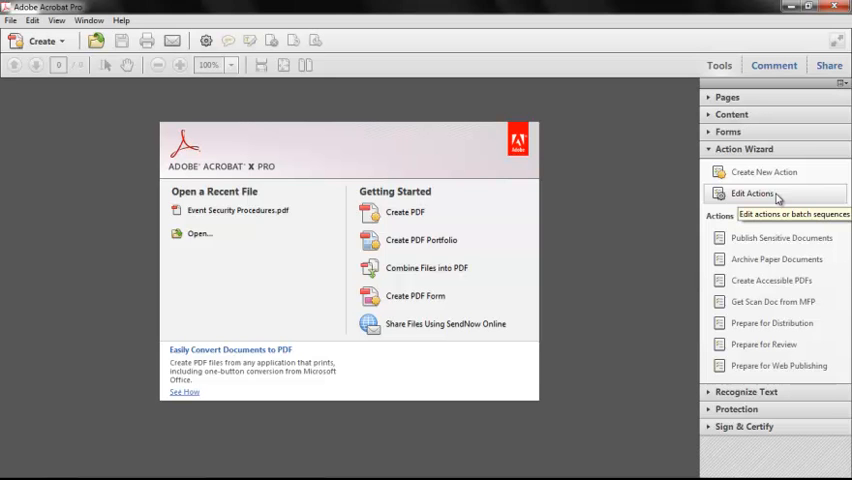
Step: Choose Publish Sensitive Documents in Edit Actions to edit its five steps
{"action": "left_click", "coordinate": [751, 193]}
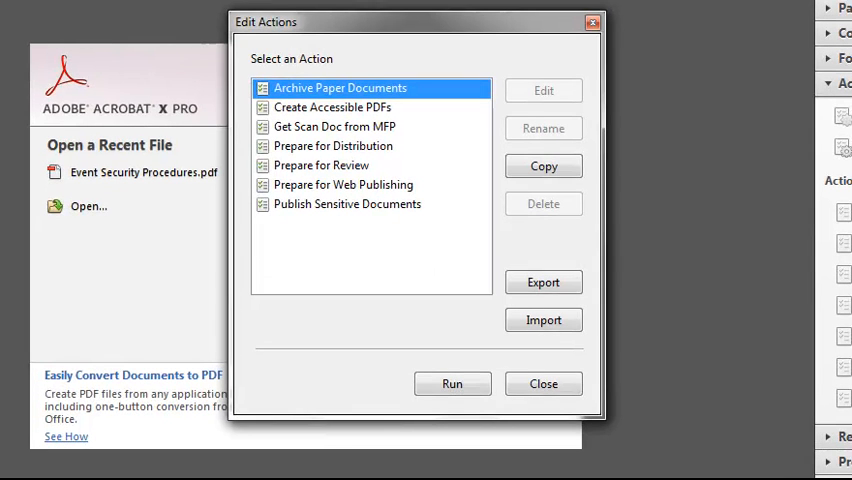
{"action": "left_click", "coordinate": [347, 204]}
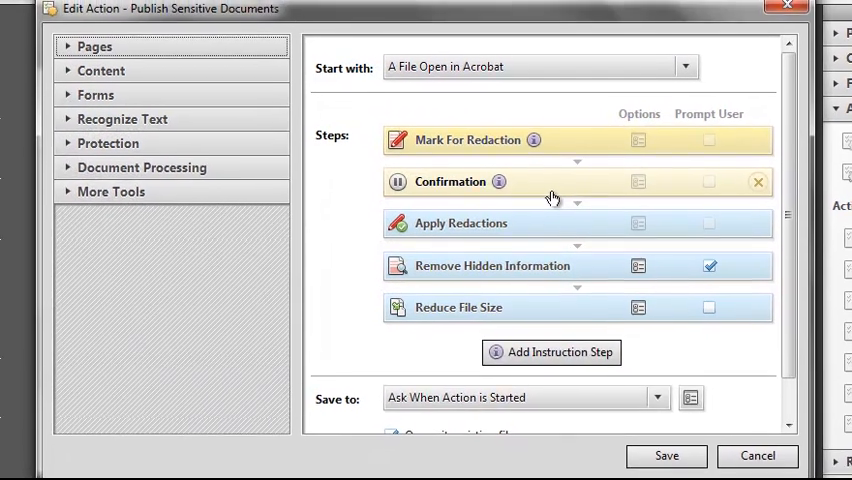
Step: Add an Encrypt step using Password Security with a permissions password restricting editing and printing
{"action": "left_click", "coordinate": [107, 143]}
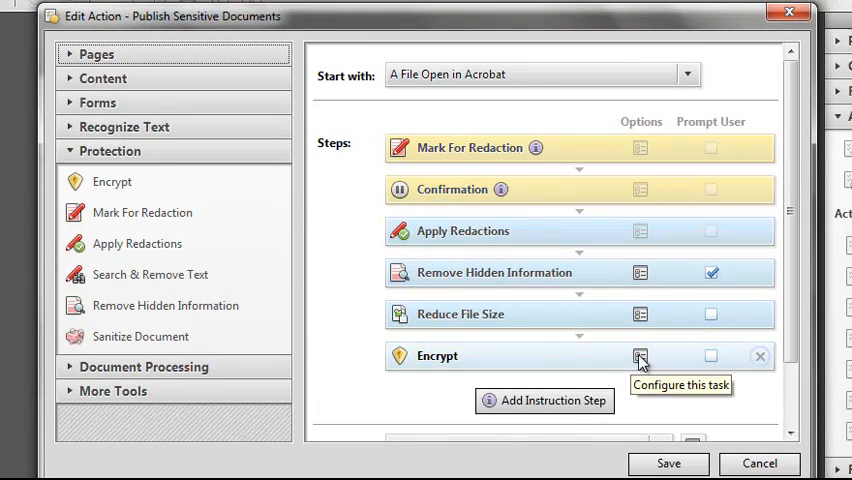
{"action": "left_click", "coordinate": [639, 356]}
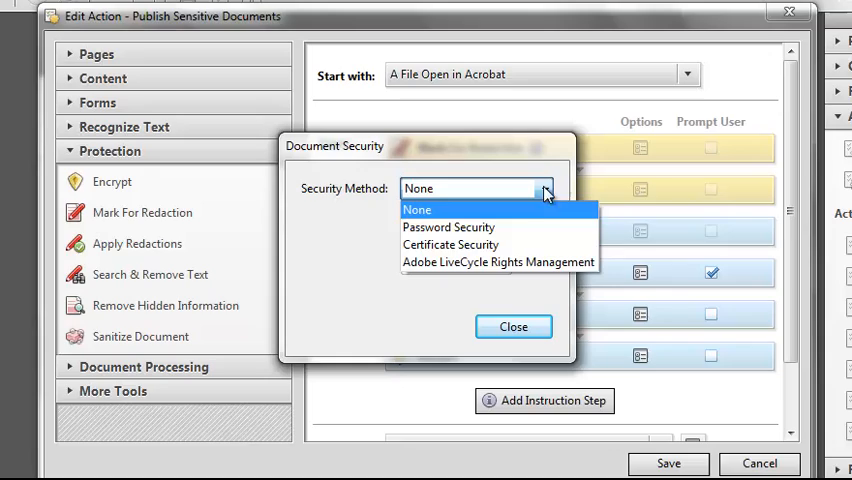
{"action": "left_click", "coordinate": [448, 227]}
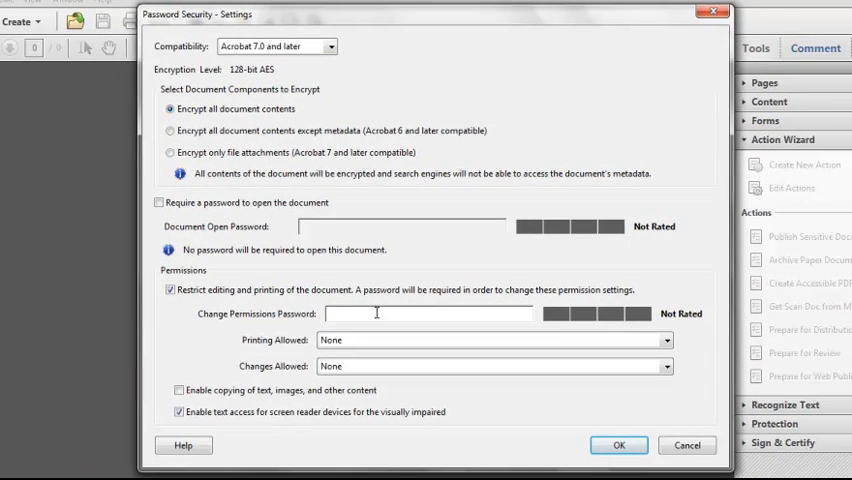
{"action": "type", "text": "*****"}
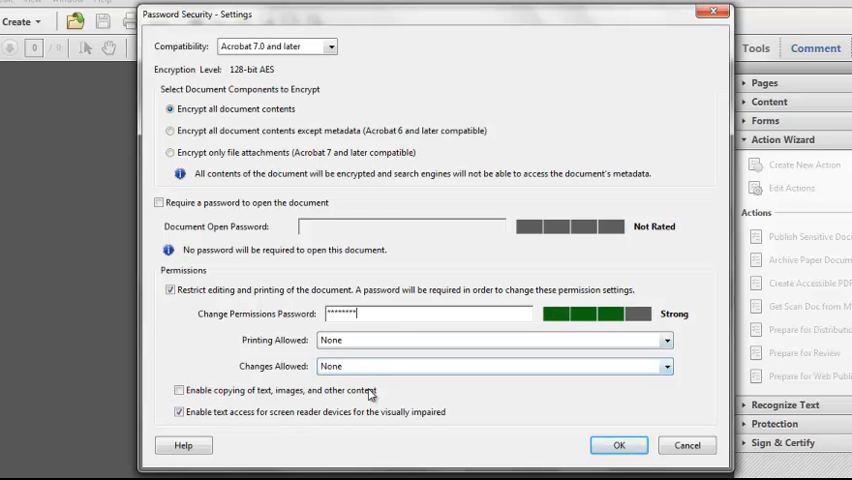
{"action": "left_click", "coordinate": [617, 445]}
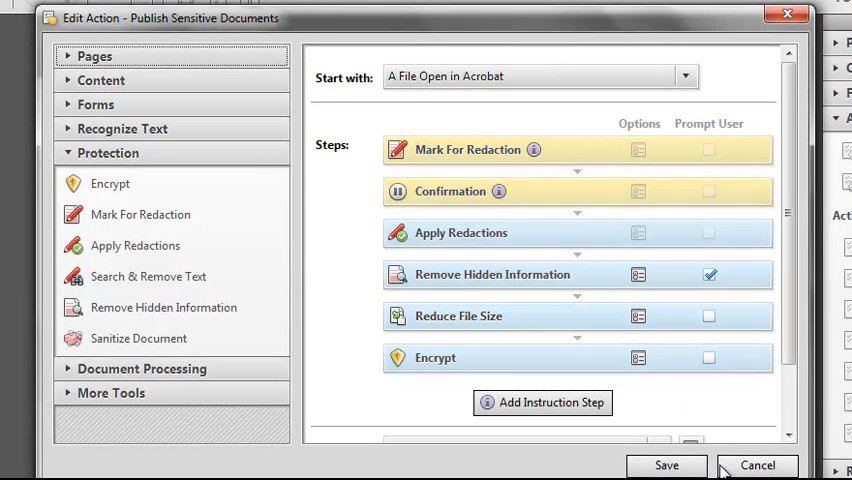
Step: Save the edited action as 'Publish Sensitive Documents + Security'
{"action": "left_click", "coordinate": [663, 465]}
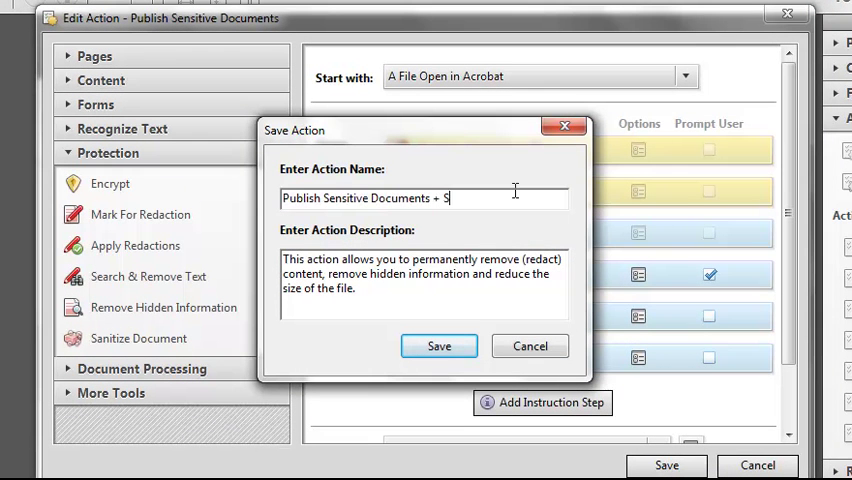
{"action": "type", "text": "ecurity"}
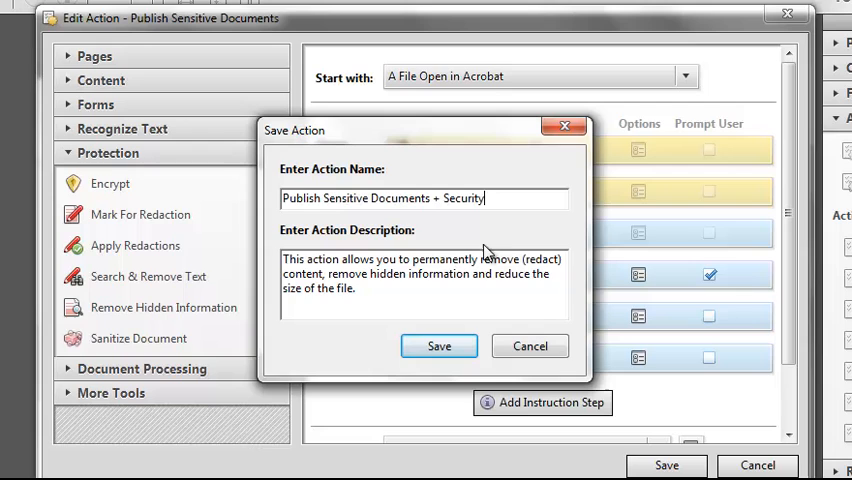
{"action": "left_click", "coordinate": [438, 346]}
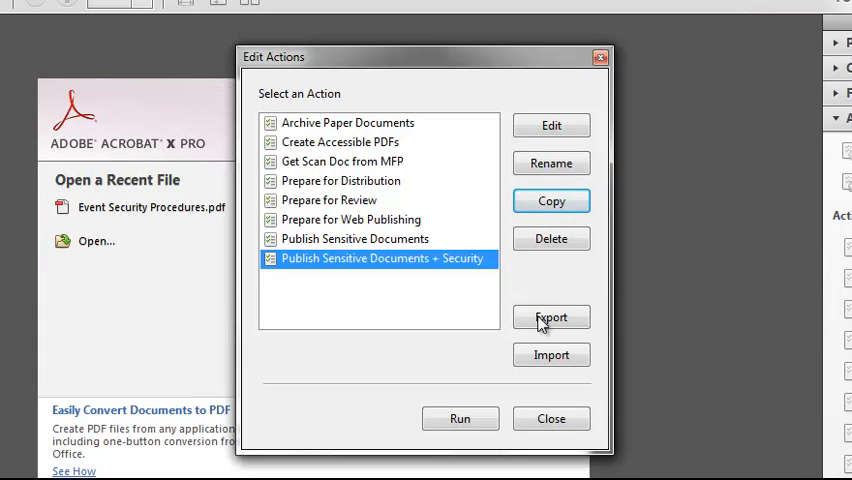
Step: Export the new action as an action file to the Desktop
{"action": "left_click", "coordinate": [551, 317]}
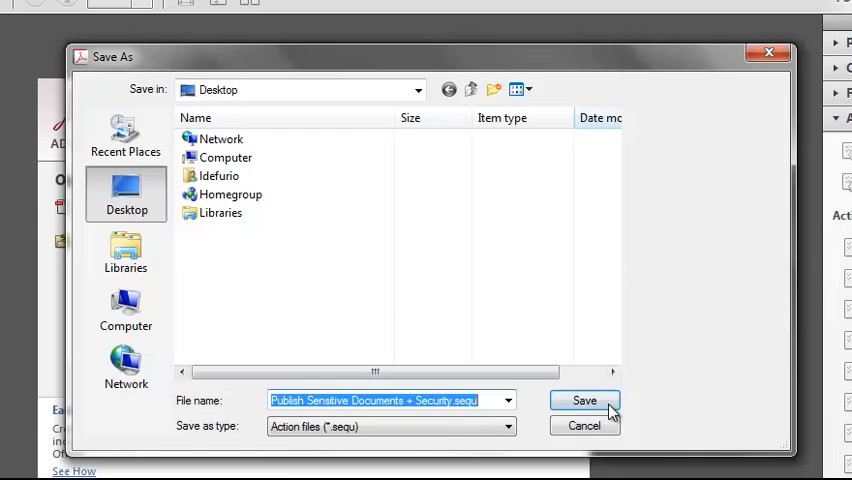
{"action": "left_click", "coordinate": [583, 400]}
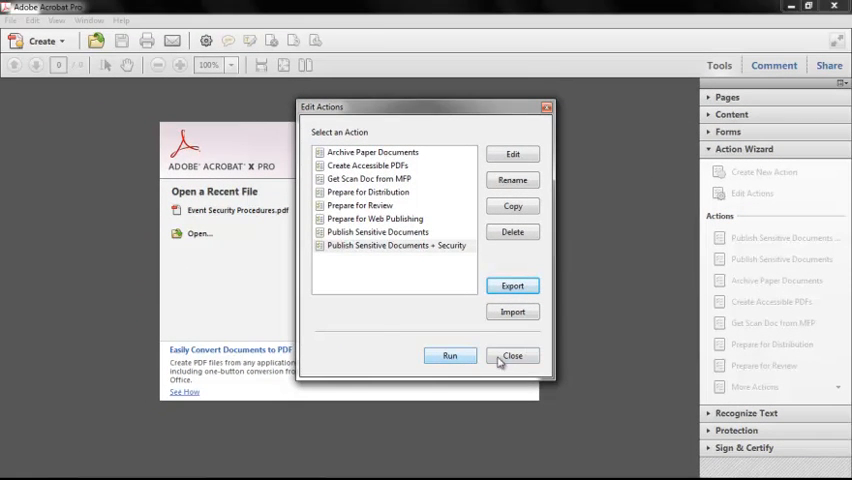
{"action": "left_click", "coordinate": [512, 355]}
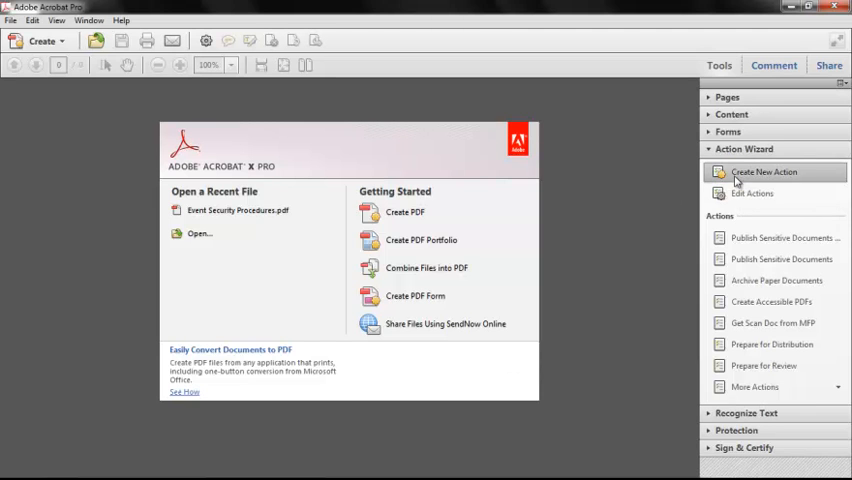
Step: Create a brand-new action, leaving its starting-point choice unchanged
{"action": "left_click", "coordinate": [764, 172]}
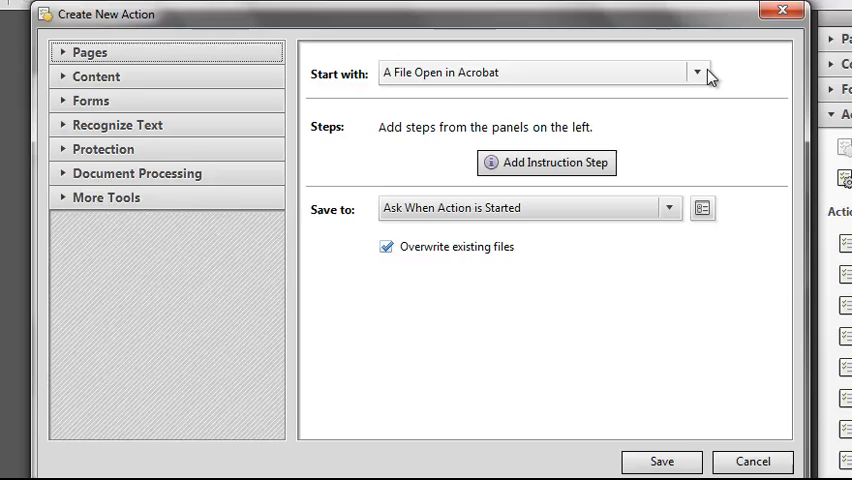
{"action": "left_click", "coordinate": [697, 67]}
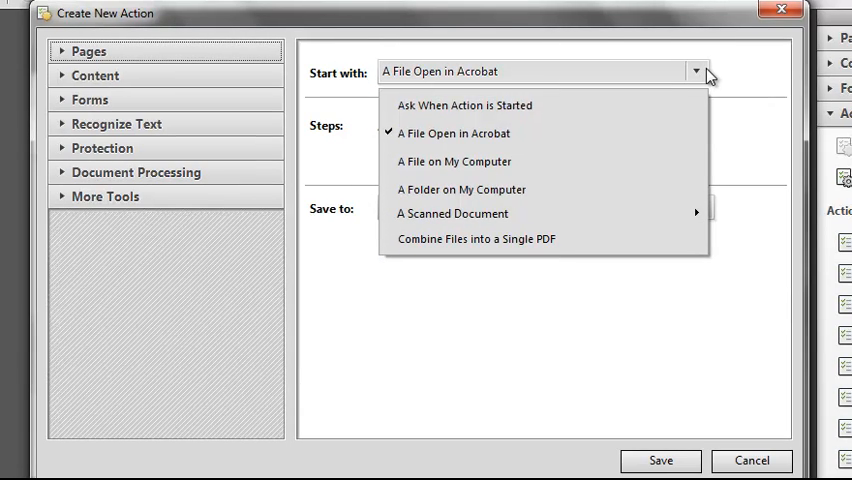
{"action": "mouse_move", "coordinate": [675, 214]}
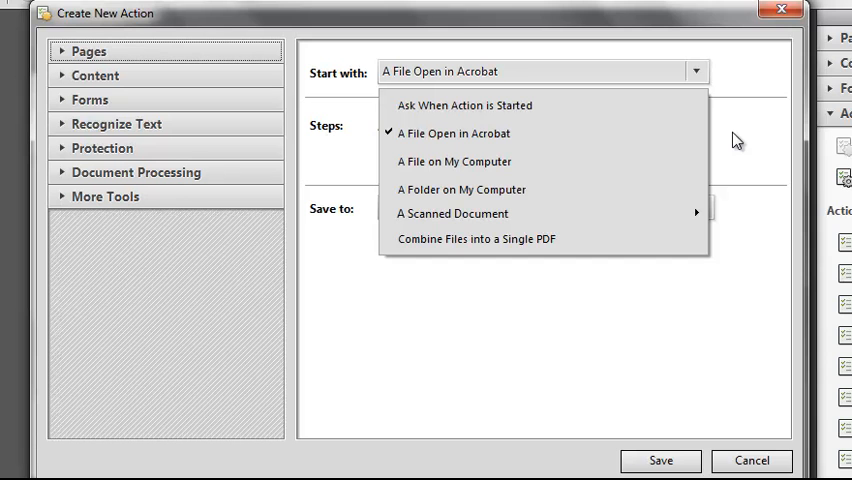
{"action": "left_click", "coordinate": [454, 133]}
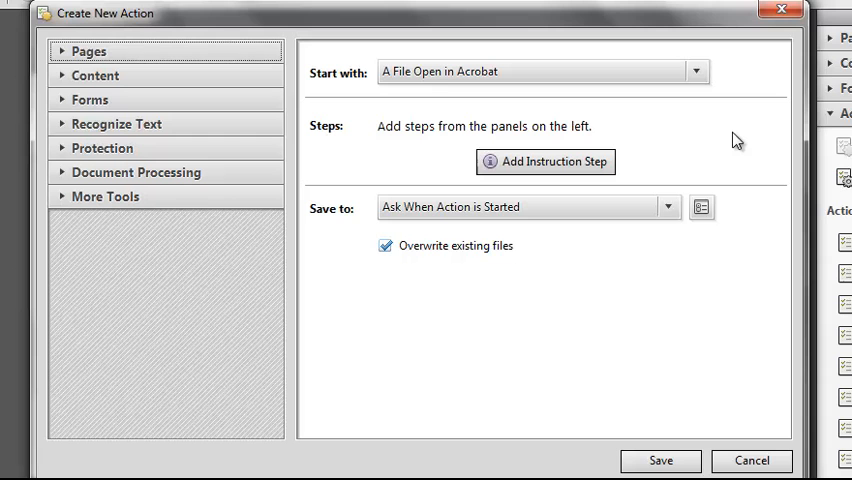
{"action": "mouse_move", "coordinate": [415, 114]}
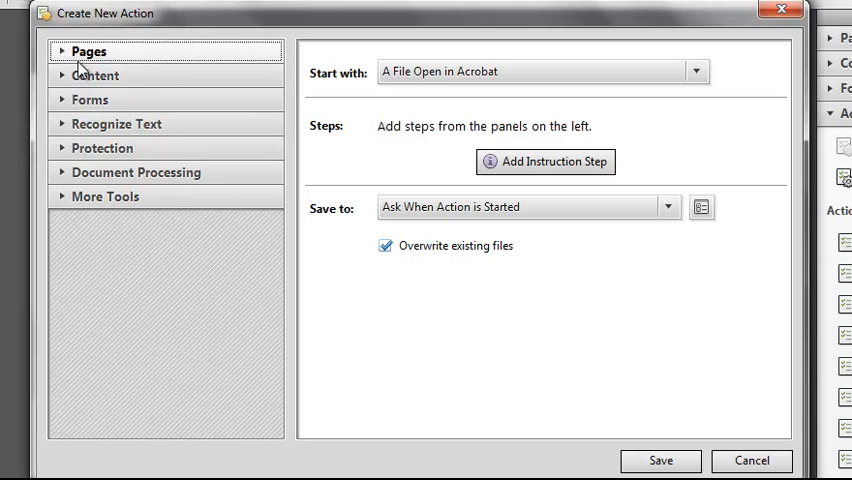
Step: Add an Add Document Description step with Author set to Adobe Systems Incorporated
{"action": "left_click", "coordinate": [97, 75]}
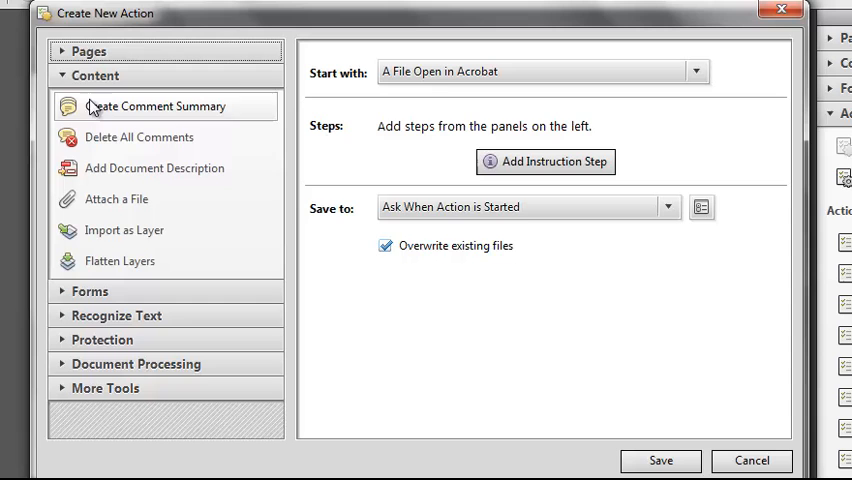
{"action": "left_click", "coordinate": [154, 167]}
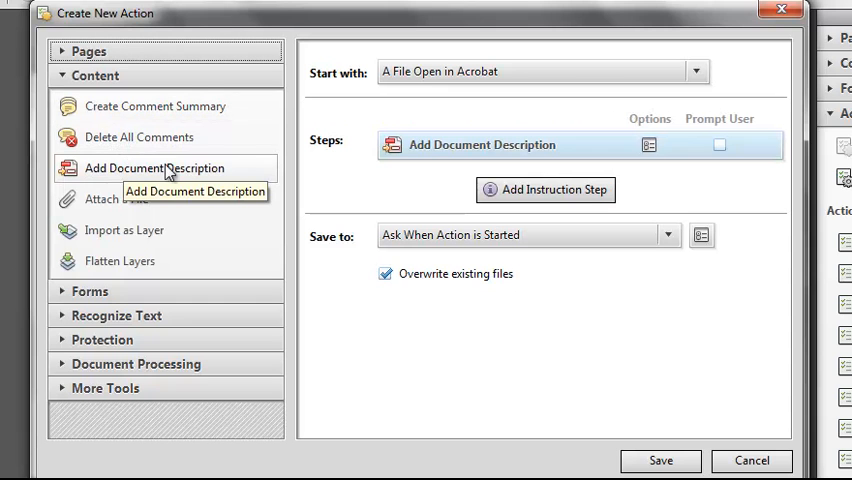
{"action": "left_click", "coordinate": [647, 145]}
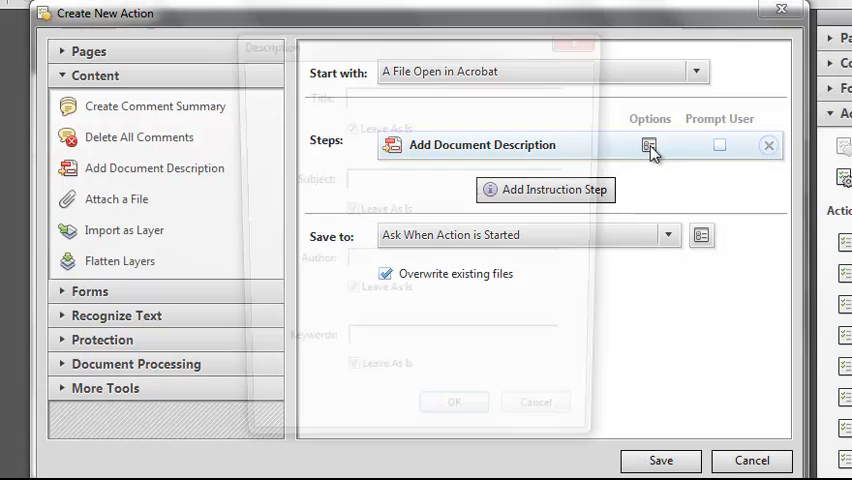
{"action": "left_click", "coordinate": [648, 145]}
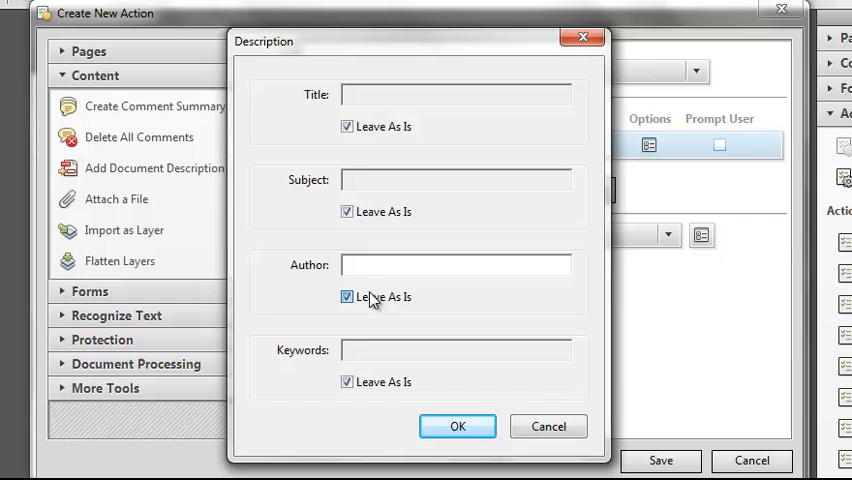
{"action": "left_click", "coordinate": [346, 296]}
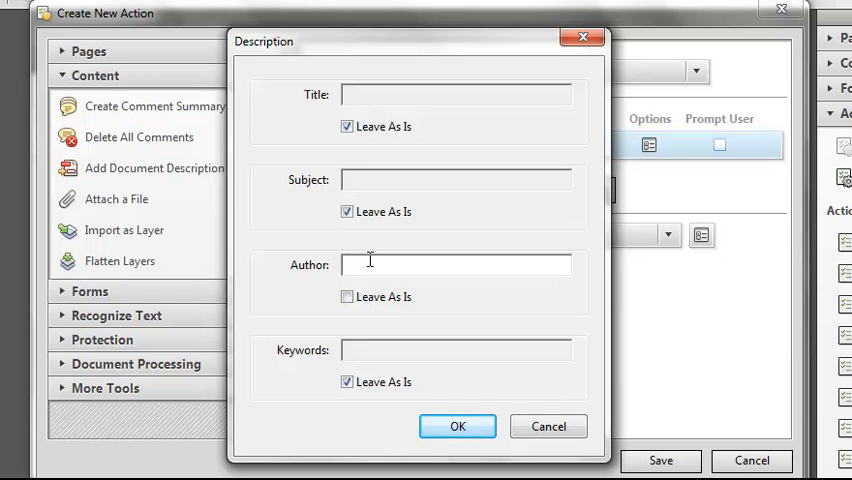
{"action": "type", "text": "Adobe Systems Incorporated"}
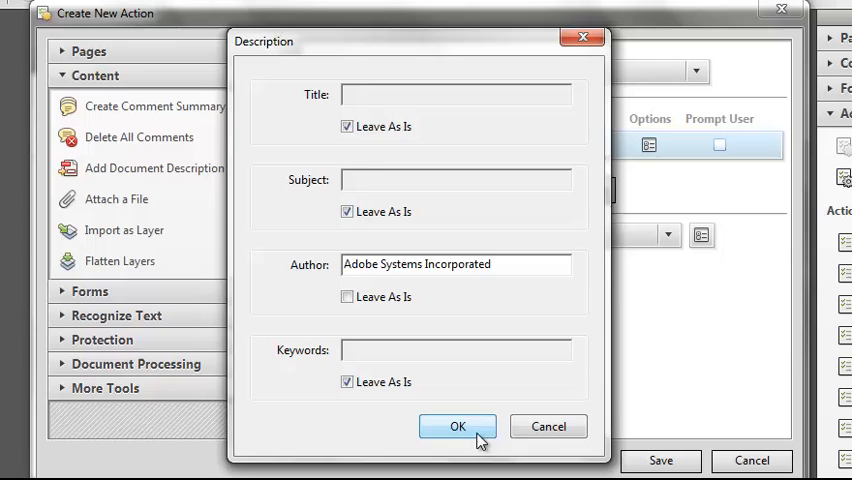
{"action": "left_click", "coordinate": [458, 426]}
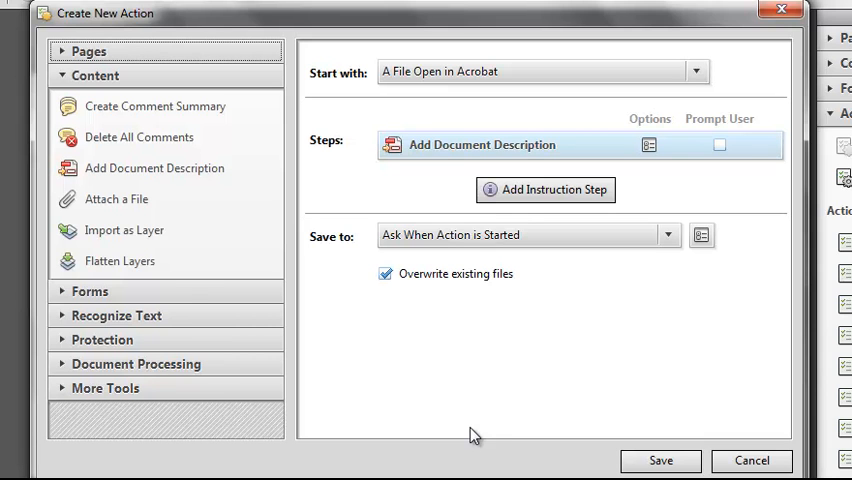
{"action": "mouse_move", "coordinate": [527, 238]}
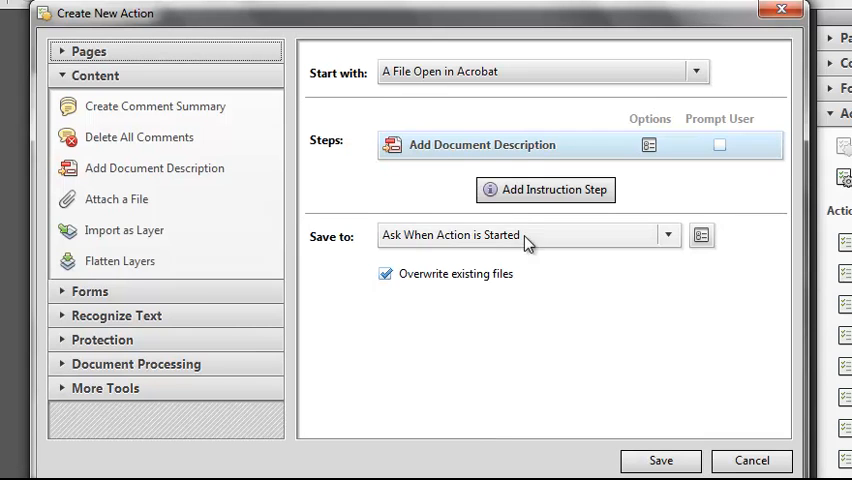
Step: Add an instruction step named 'File Compatibility' with its Acrobat-version guidance text
{"action": "left_click", "coordinate": [545, 190]}
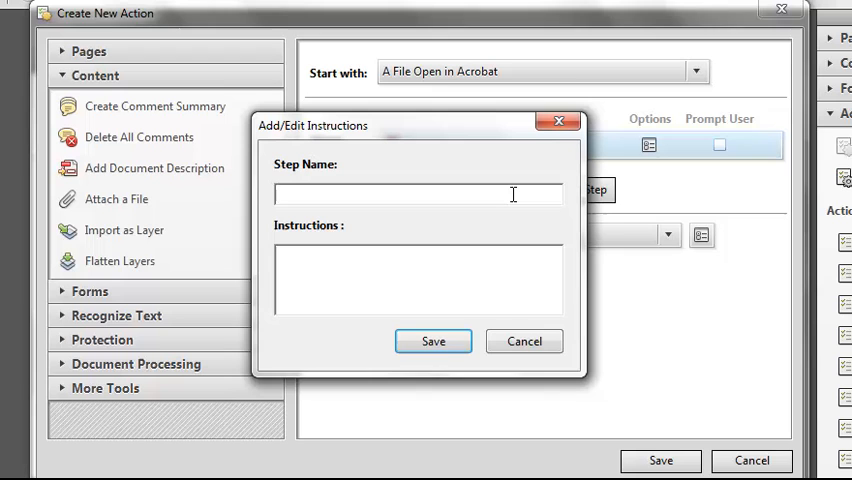
{"action": "type", "text": "File"}
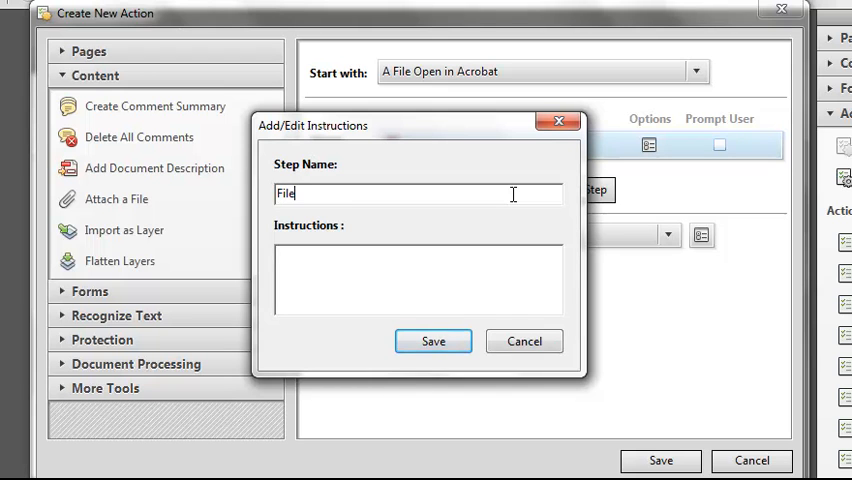
{"action": "type", "text": "Compatibilit"}
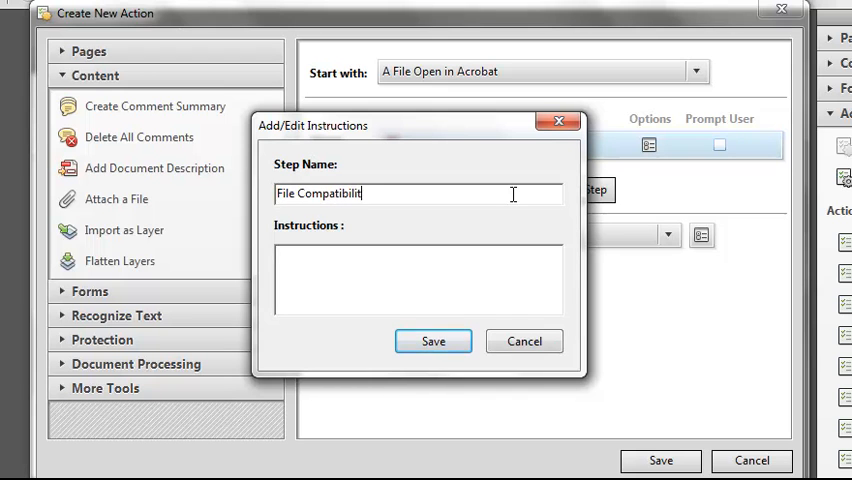
{"action": "type", "text": "y"}
{"action": "left_click", "coordinate": [418, 279]}
{"action": "type", "text": "Please choose a file compatibility setting - if the document is a Whitepaper - select Acrobat 7. If it is a Technical Guide - select Acrobat"}
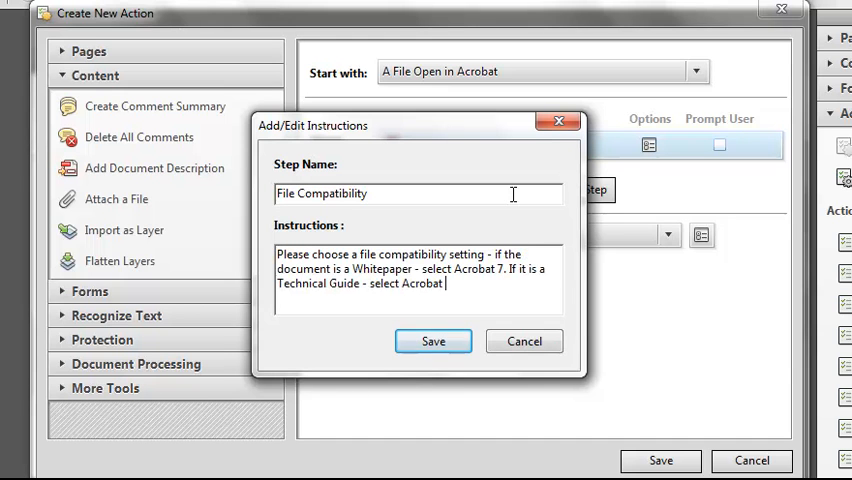
{"action": "type", "text": "10"}
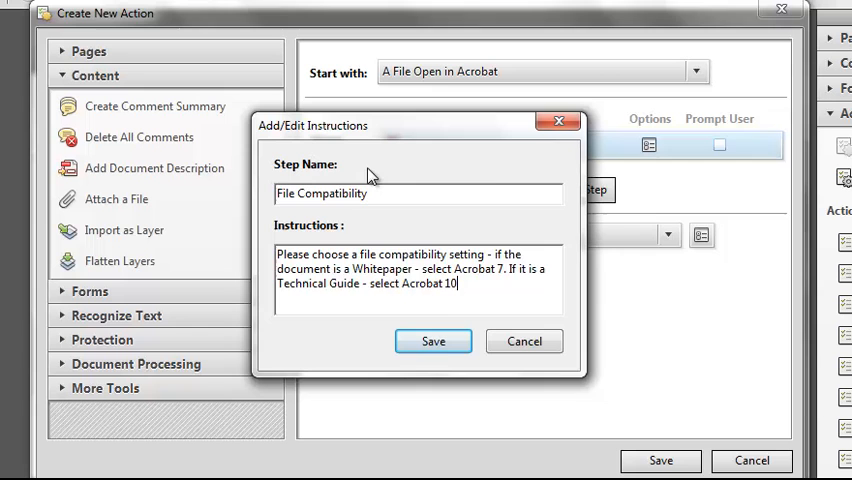
{"action": "left_click", "coordinate": [433, 341]}
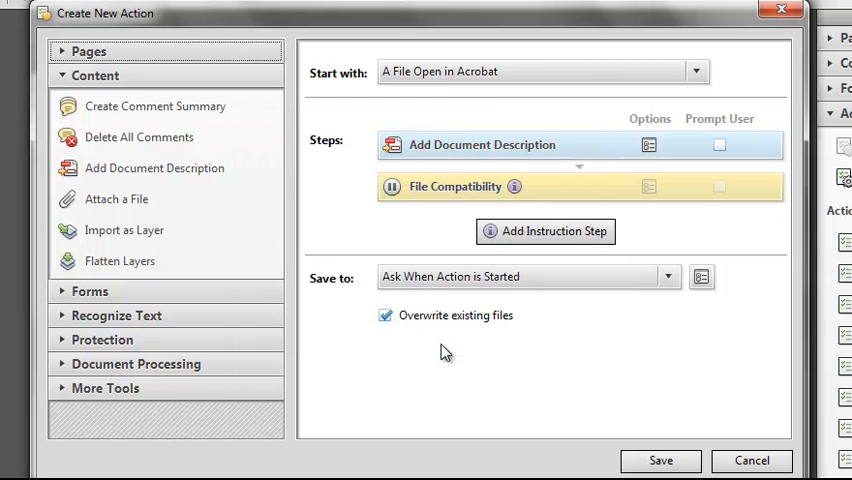
Step: Add a Reduce File Size step set to Prompt User for settings
{"action": "left_click", "coordinate": [100, 74]}
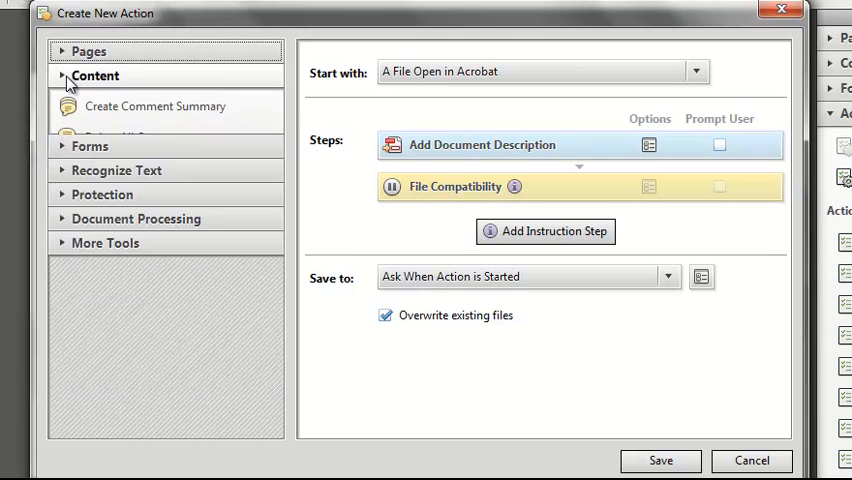
{"action": "left_click", "coordinate": [135, 172]}
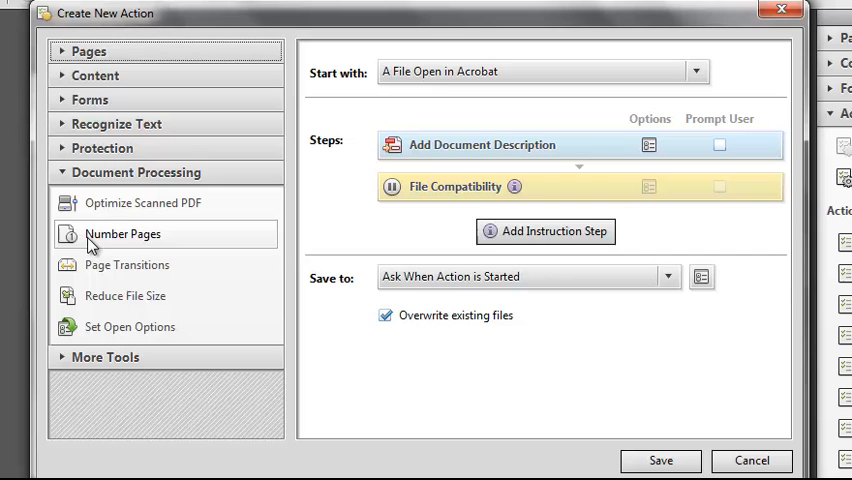
{"action": "left_click", "coordinate": [124, 295]}
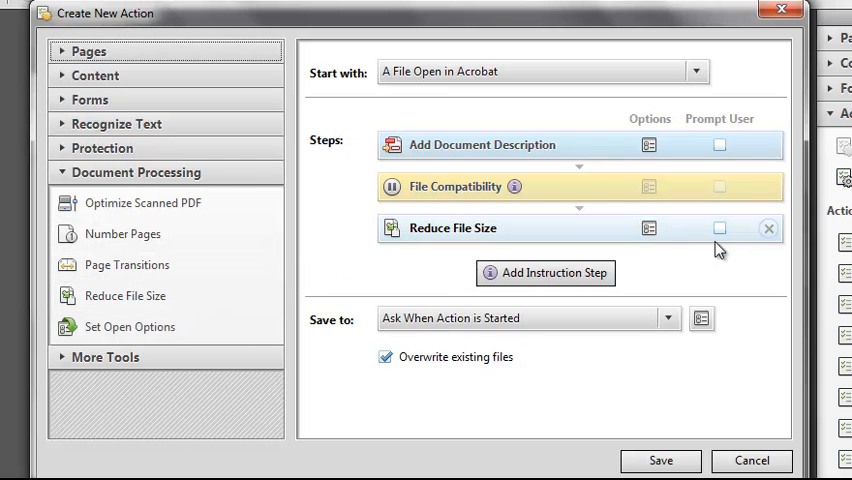
{"action": "left_click", "coordinate": [719, 228]}
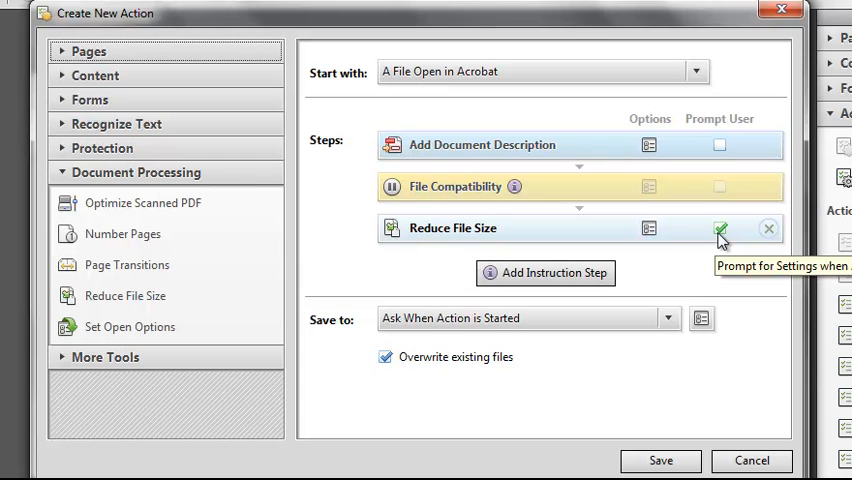
{"action": "left_click", "coordinate": [719, 228]}
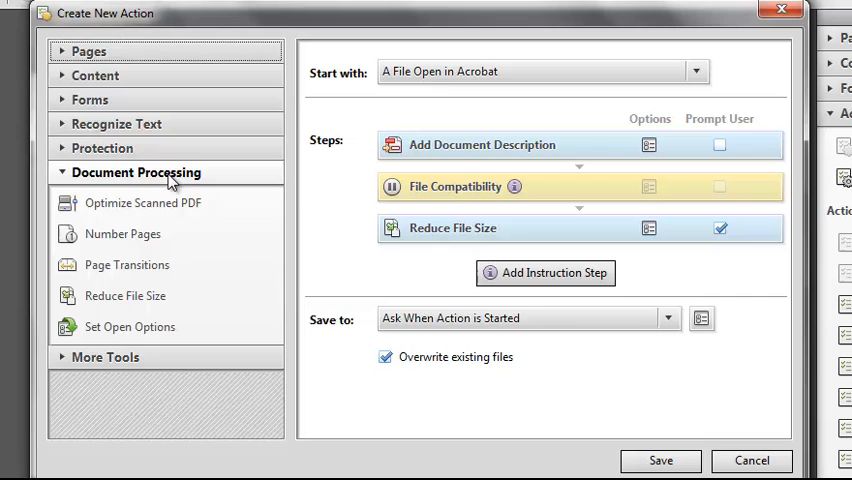
Step: Add an Encrypt step using Password Security as its security method
{"action": "left_click", "coordinate": [101, 148]}
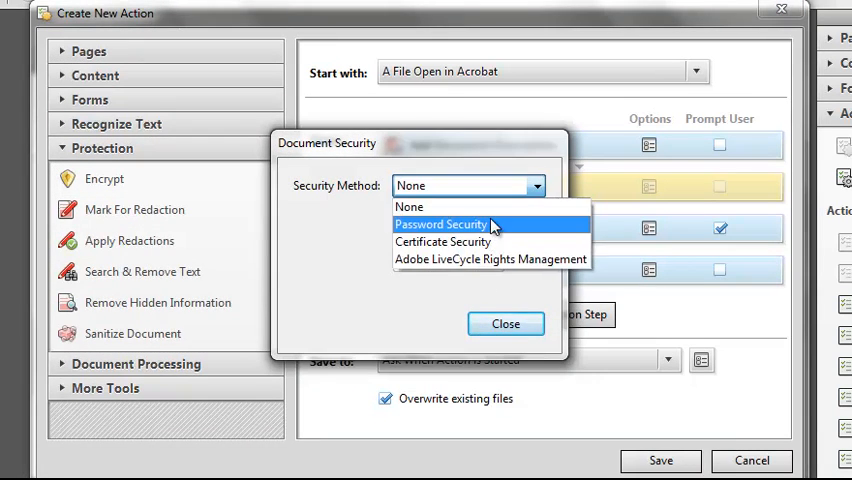
{"action": "left_click", "coordinate": [435, 223]}
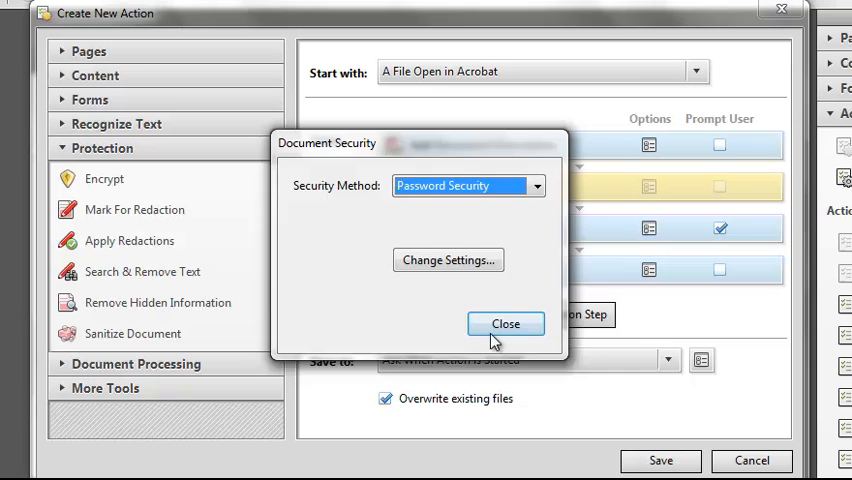
{"action": "left_click", "coordinate": [505, 323]}
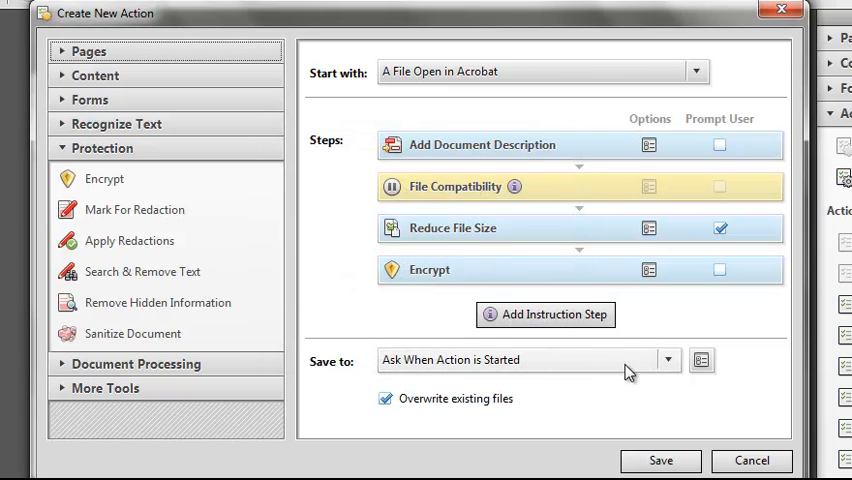
{"action": "left_click", "coordinate": [668, 360]}
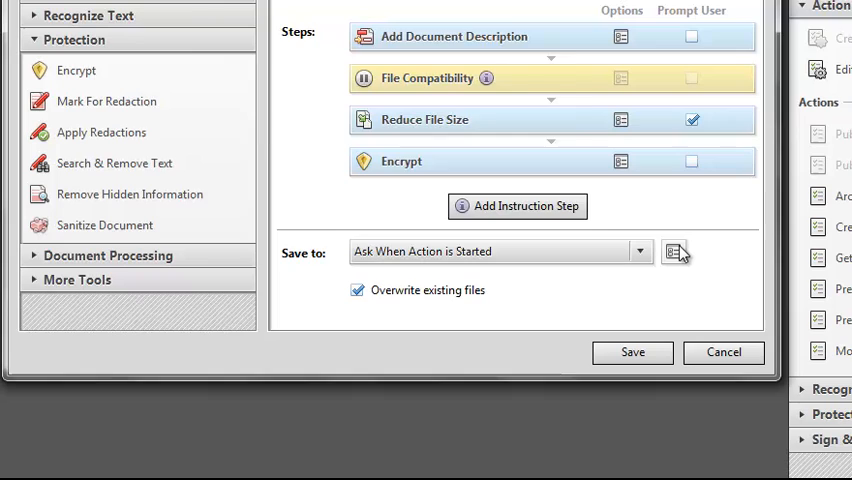
{"action": "left_click", "coordinate": [676, 251]}
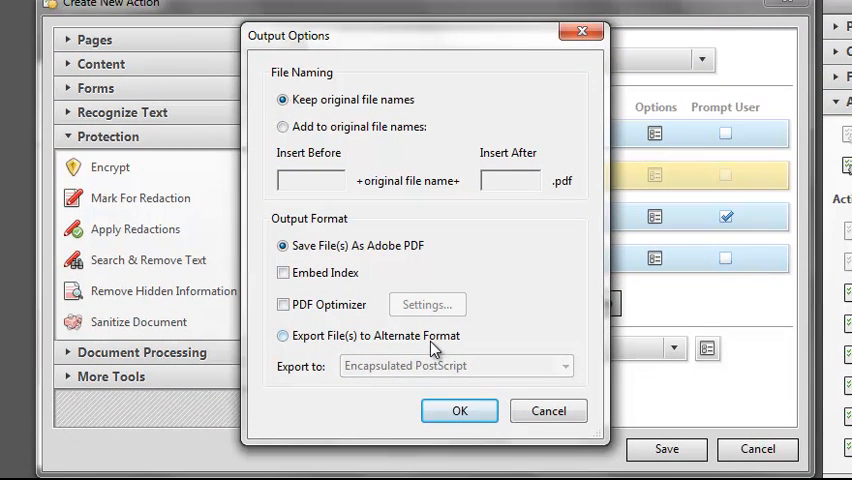
{"action": "left_click", "coordinate": [565, 367]}
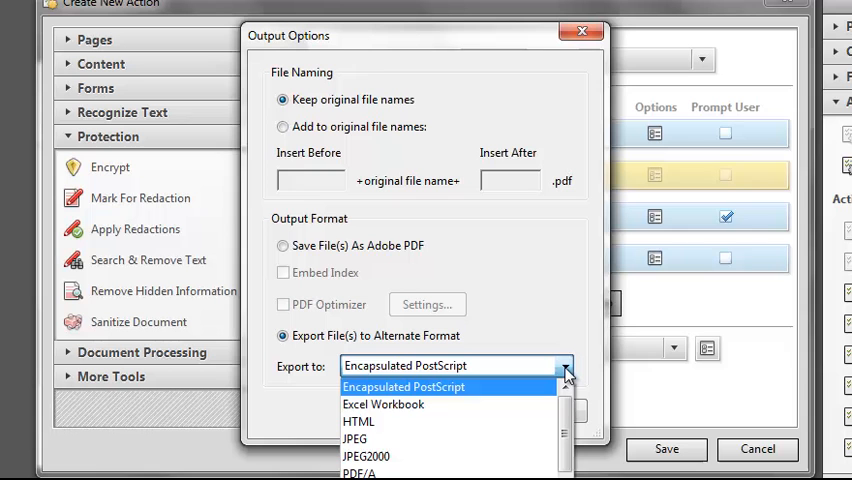
{"action": "left_click", "coordinate": [405, 387]}
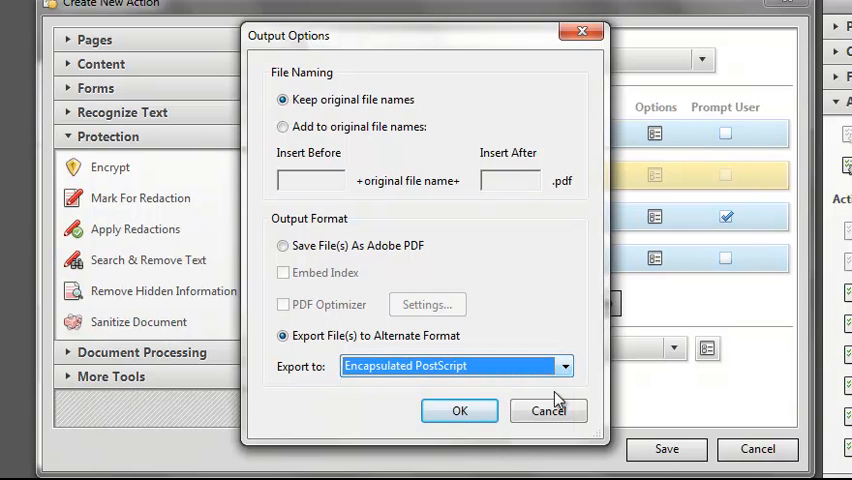
{"action": "left_click", "coordinate": [459, 411]}
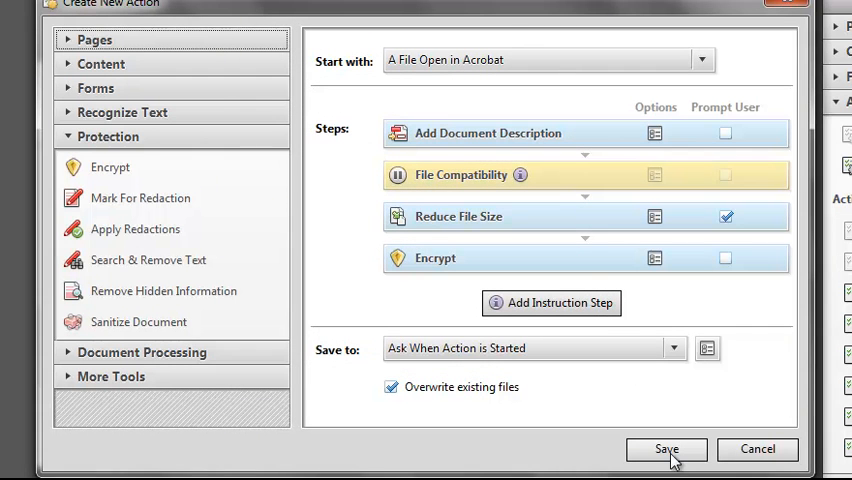
Step: Save the four-step action as 'Release for Publication' with its description
{"action": "left_click", "coordinate": [665, 449]}
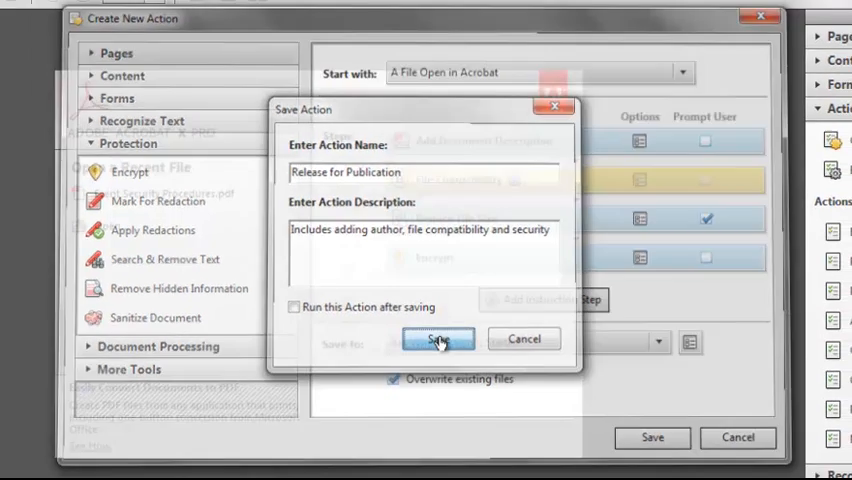
{"action": "left_click", "coordinate": [437, 339]}
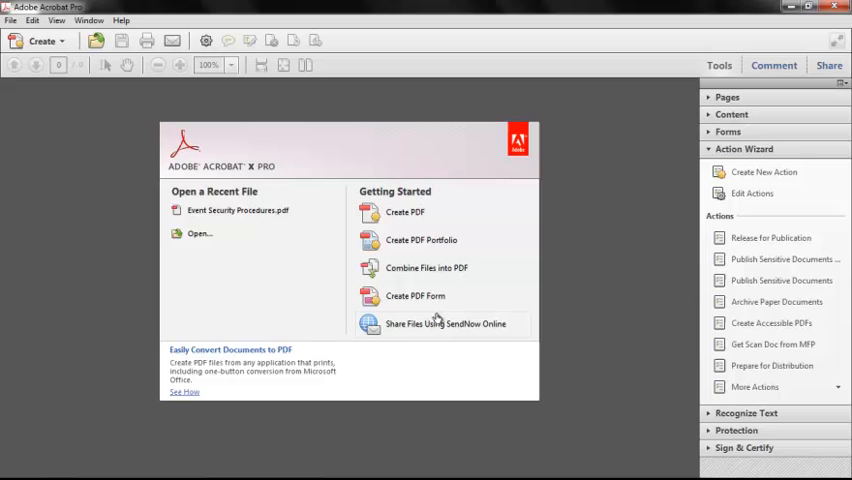
{"action": "mouse_move", "coordinate": [770, 238]}
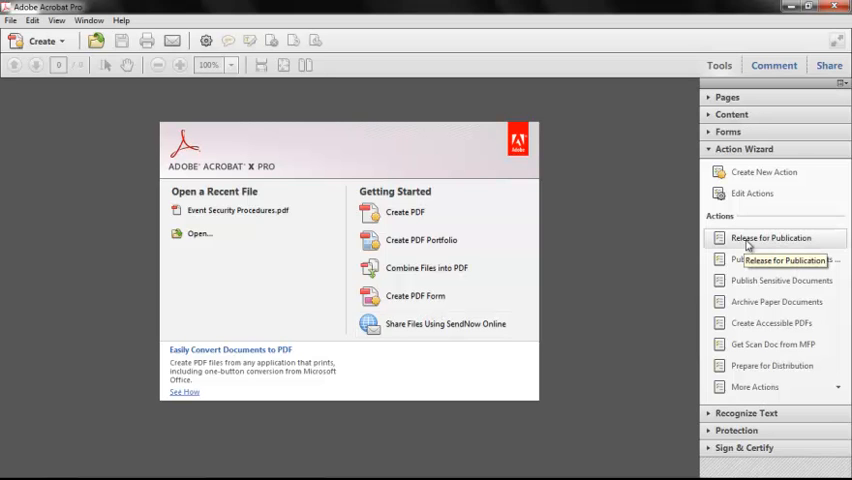